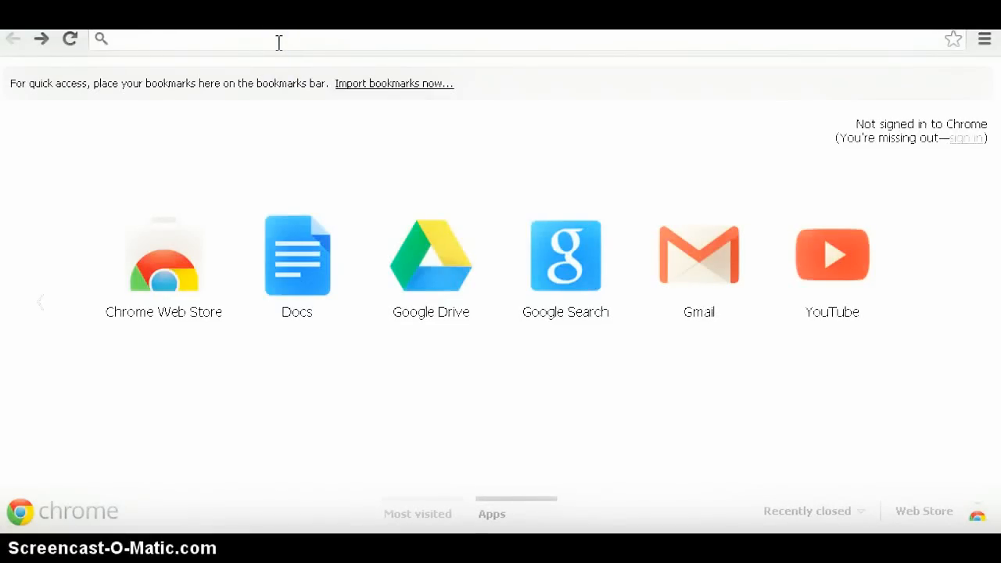
{"action": "type", "text": "www.brainpop.com"}
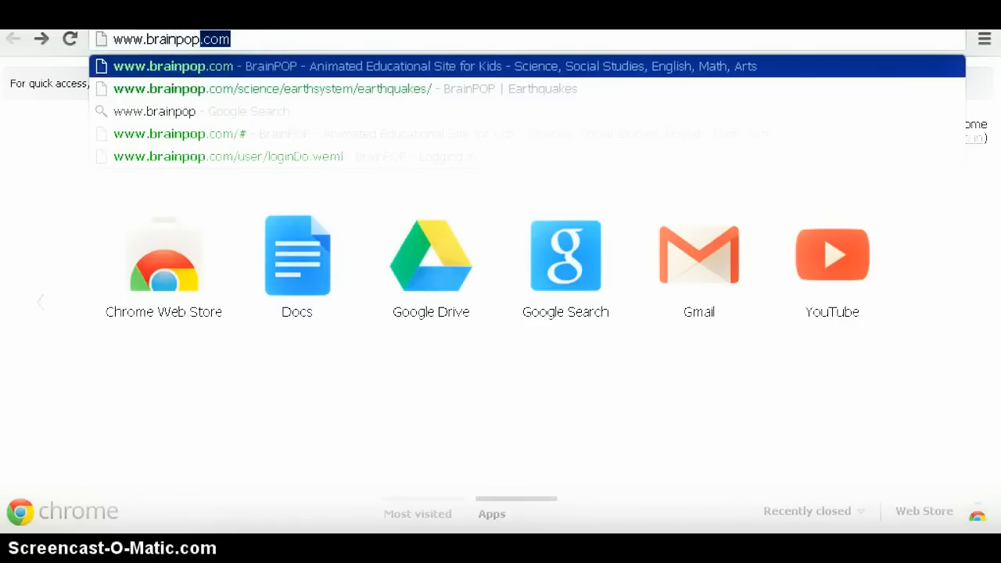
{"action": "key", "text": "Return"}
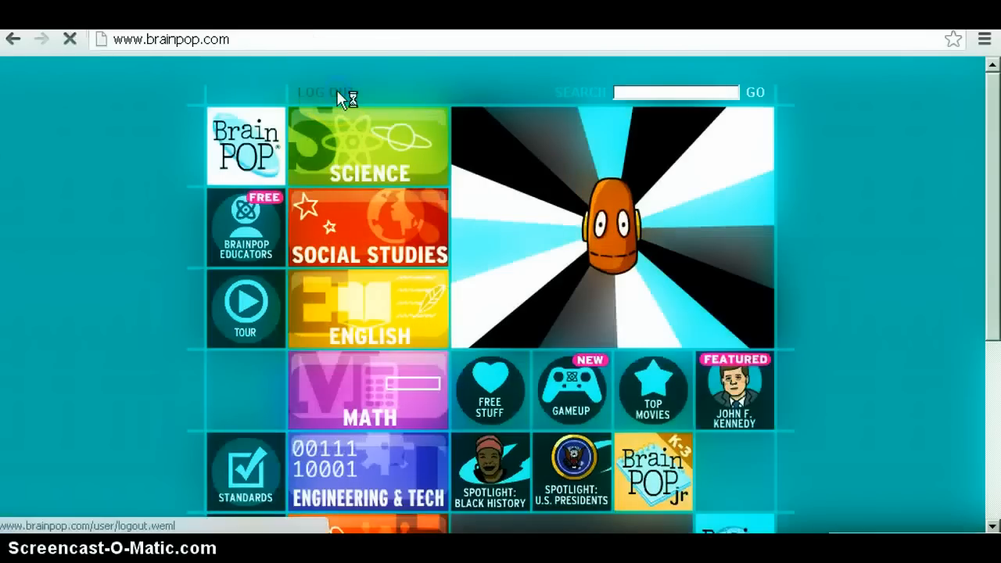
{"action": "left_click", "coordinate": [328, 92]}
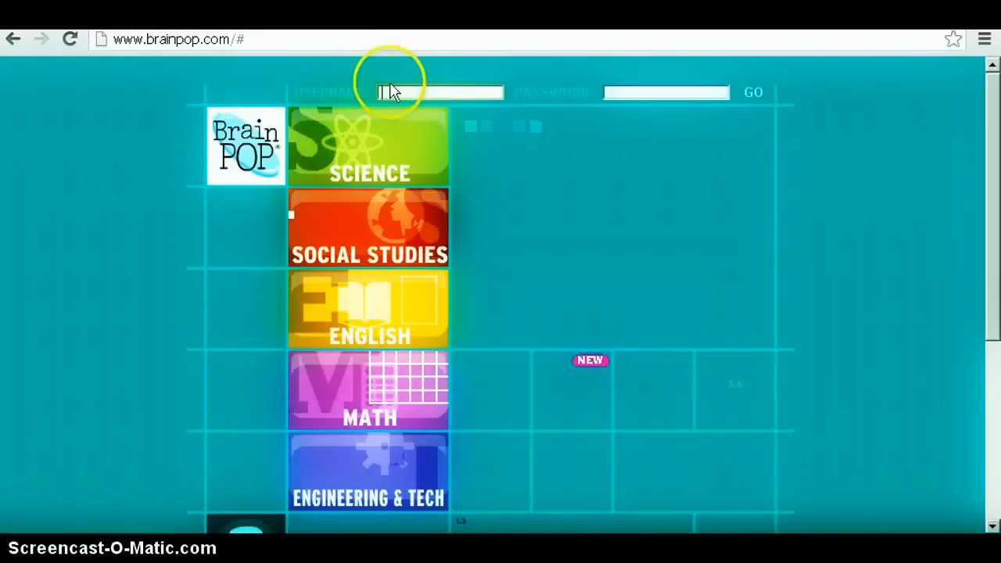
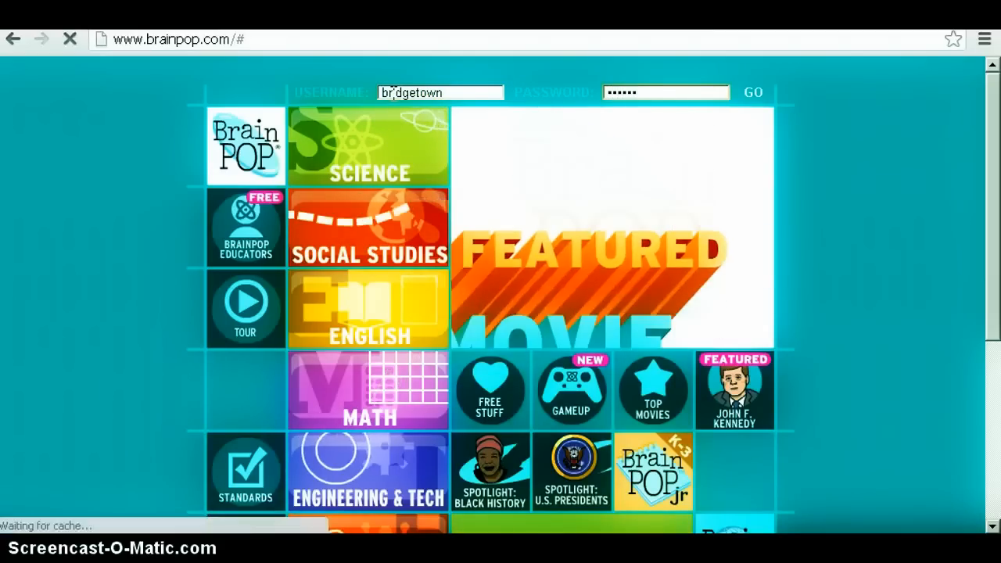
{"action": "left_click", "coordinate": [751, 92]}
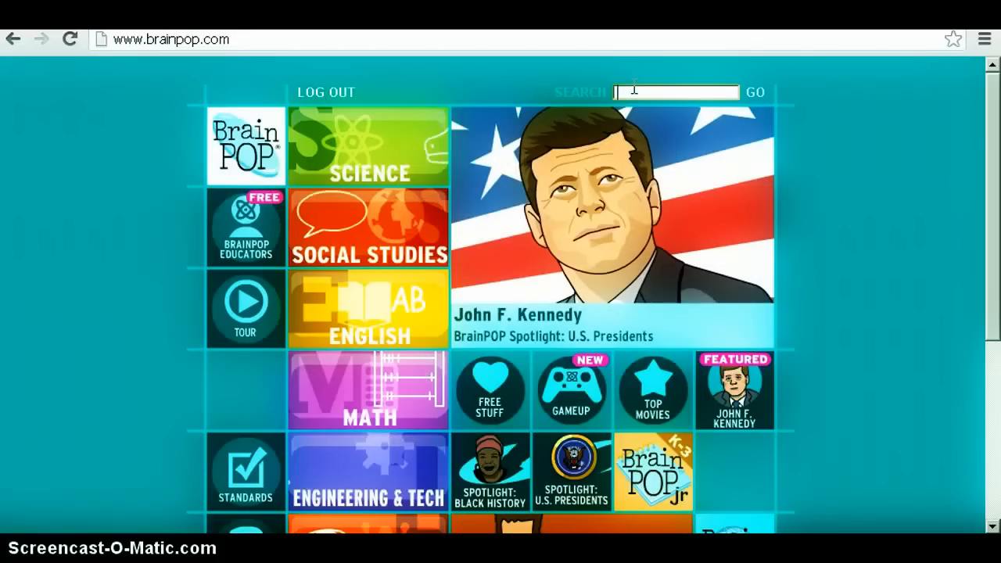
Search 'eart', choose Earthquakes, open its topic page and scroll to the movie
{"action": "type", "text": "eart"}
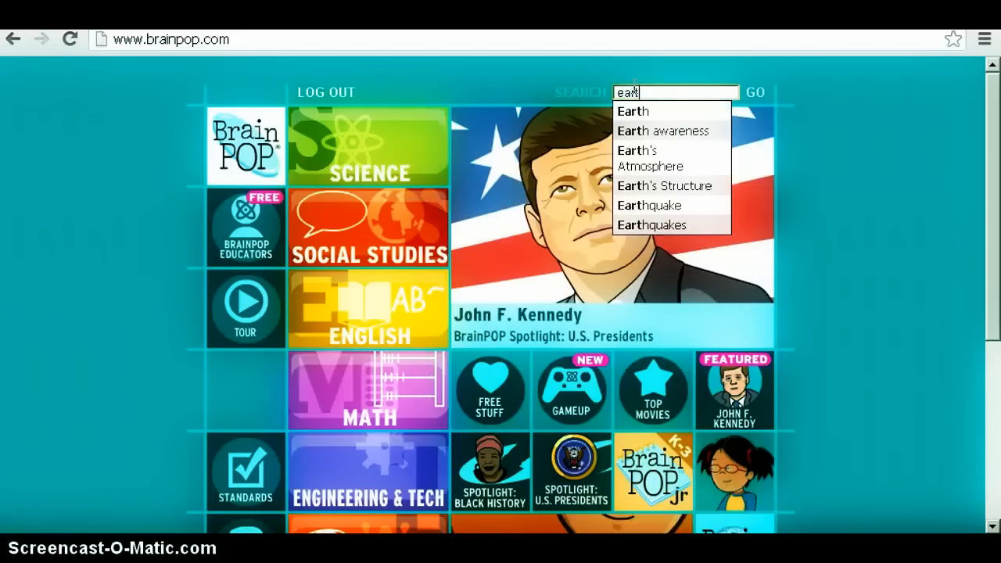
{"action": "left_click", "coordinate": [651, 225]}
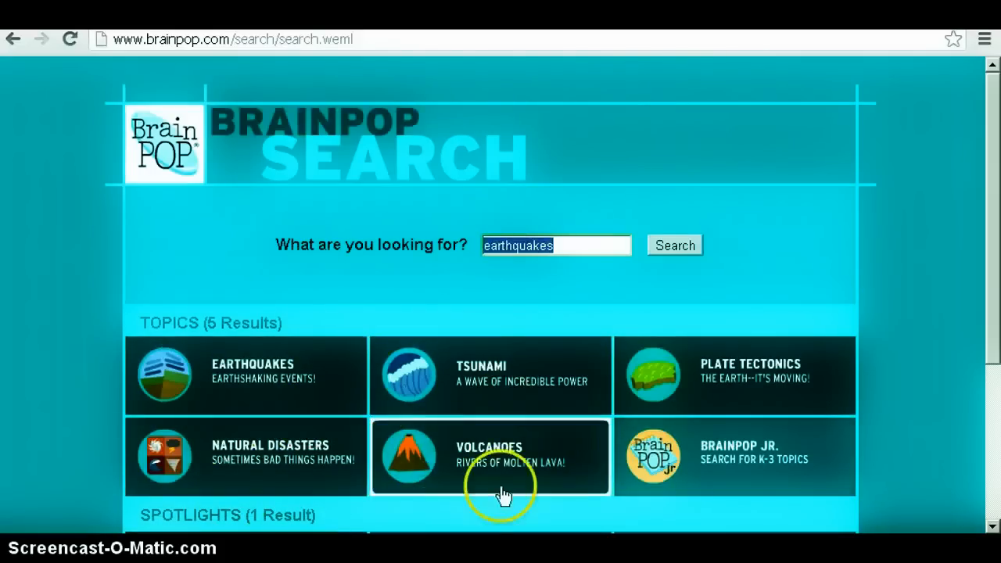
{"action": "mouse_move", "coordinate": [262, 405]}
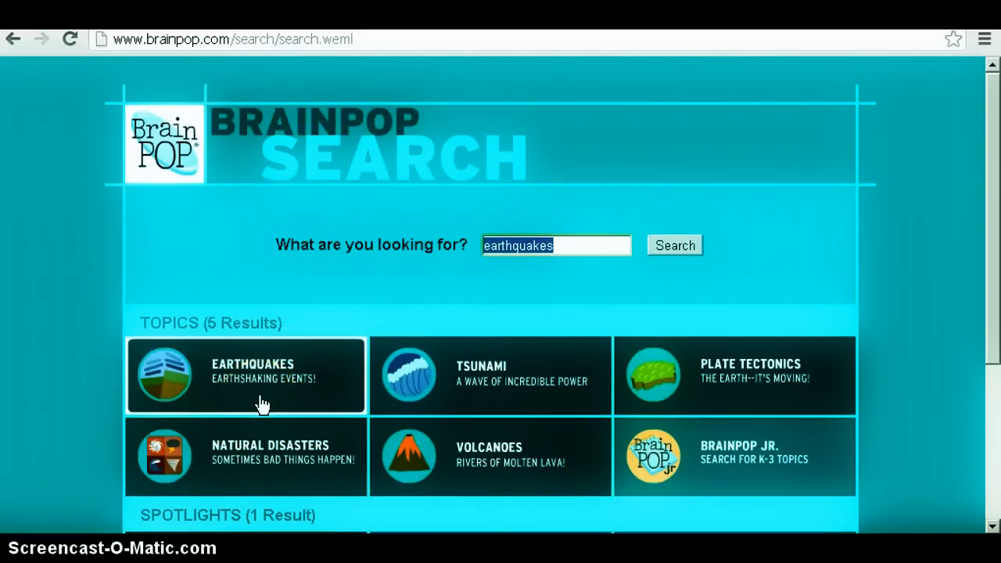
{"action": "left_click", "coordinate": [245, 376]}
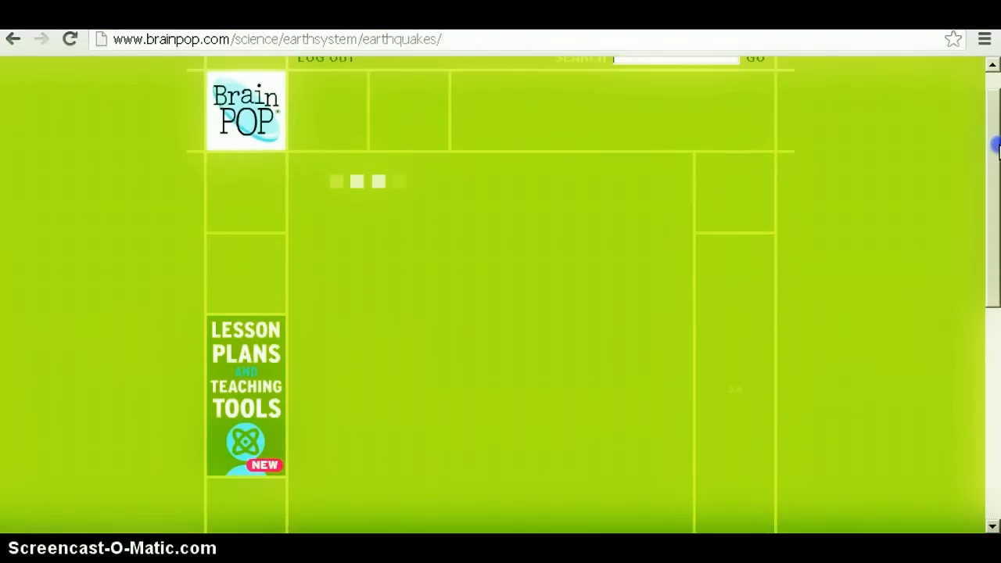
{"action": "scroll", "scroll_direction": "down", "scroll_amount": 3}
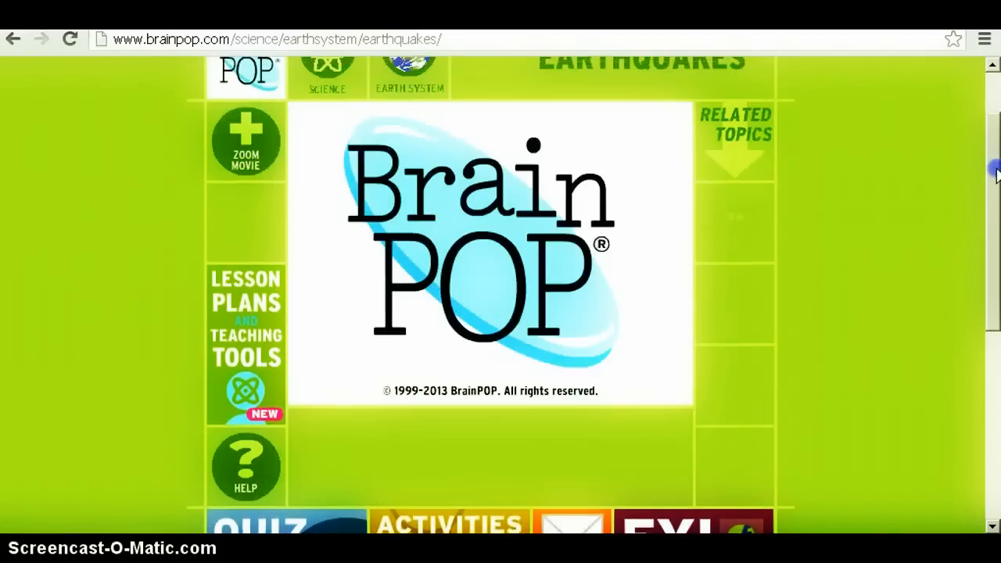